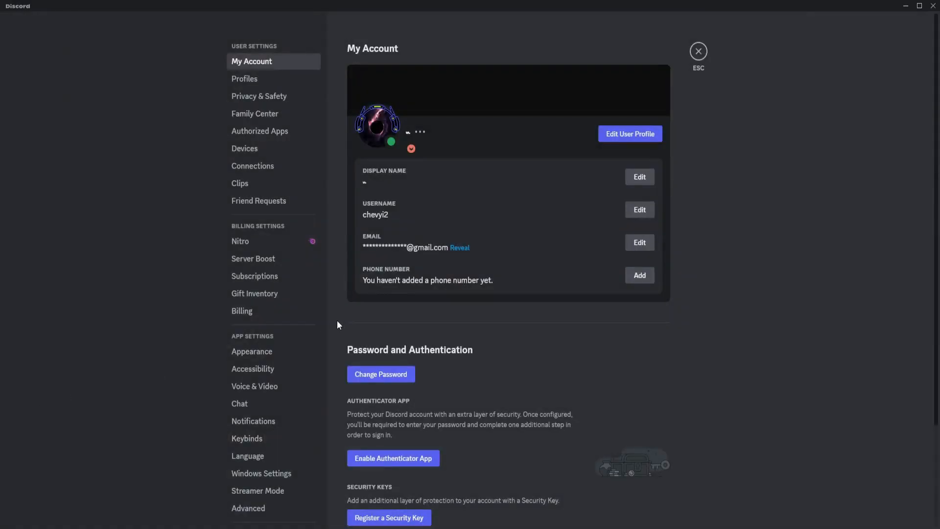
Step: Open the Connections settings page showing the linked Steam account and Spotify option
click(253, 166)
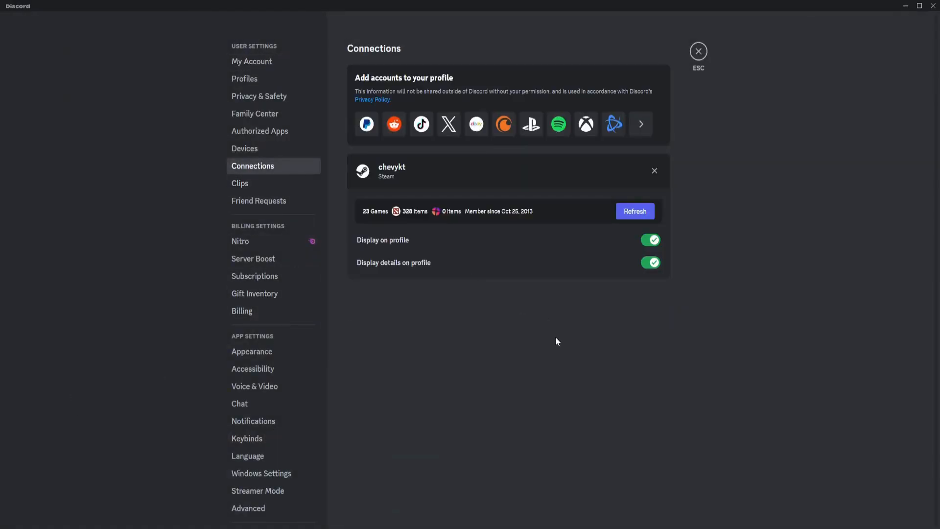
mouse_move(586, 124)
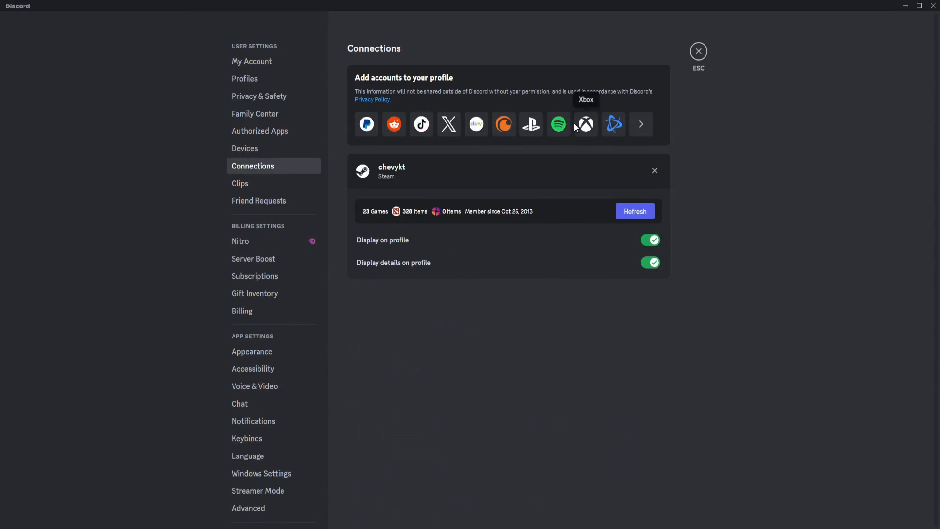
mouse_move(170, 259)
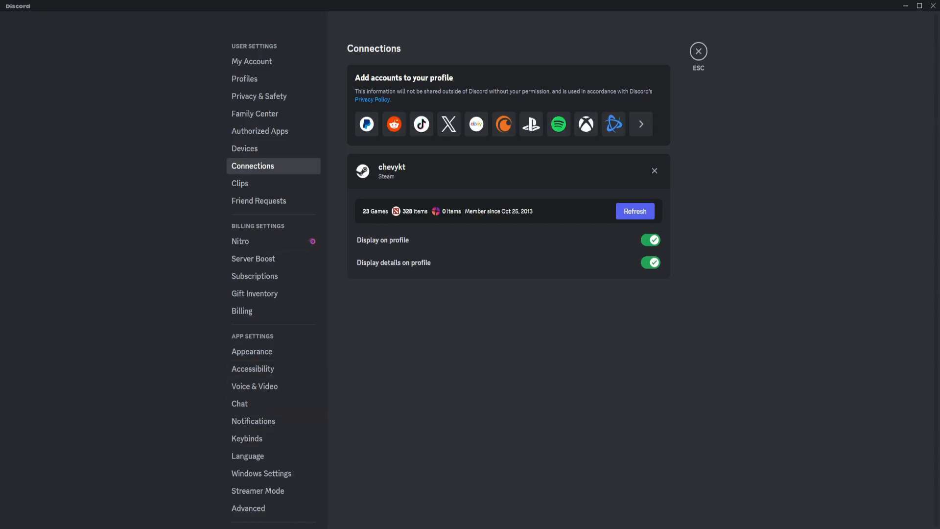
mouse_move(585, 209)
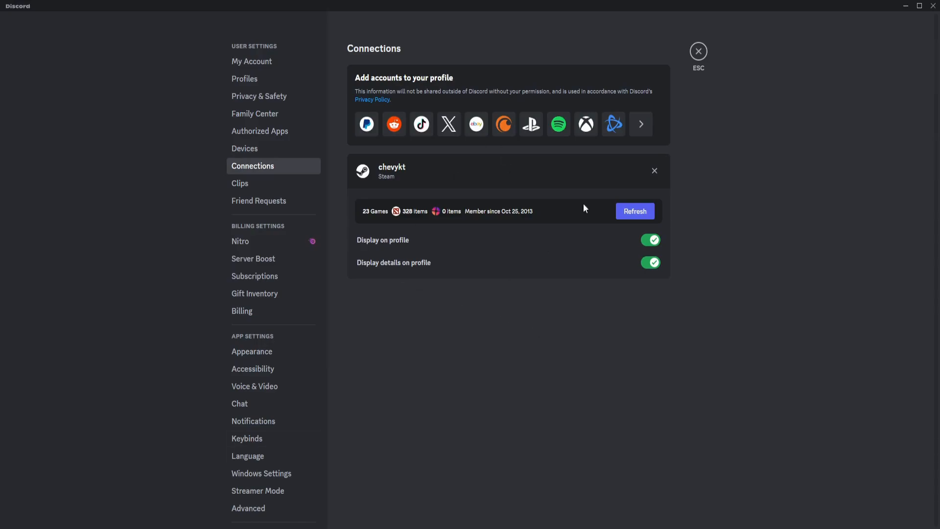
Step: Open Activity Privacy under Activity Settings, where activity sharing is enabled
scroll(down, 3)
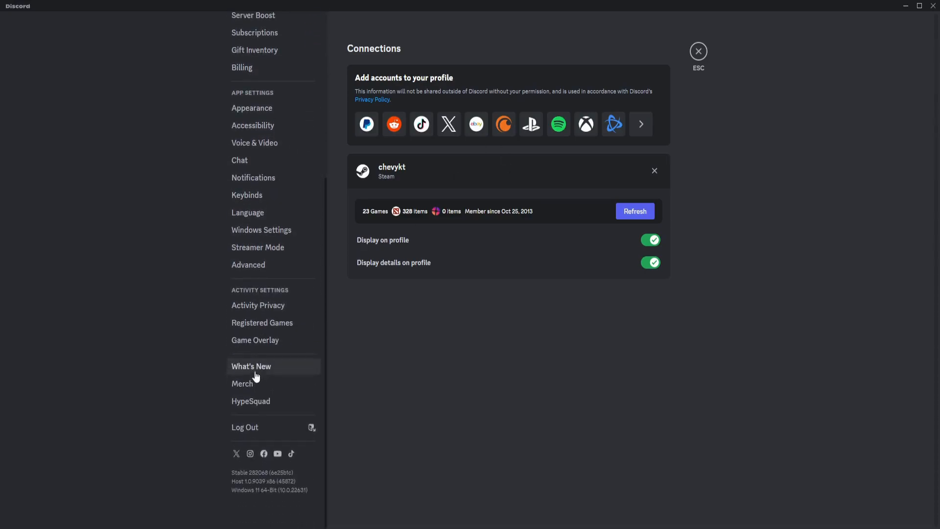
mouse_move(279, 368)
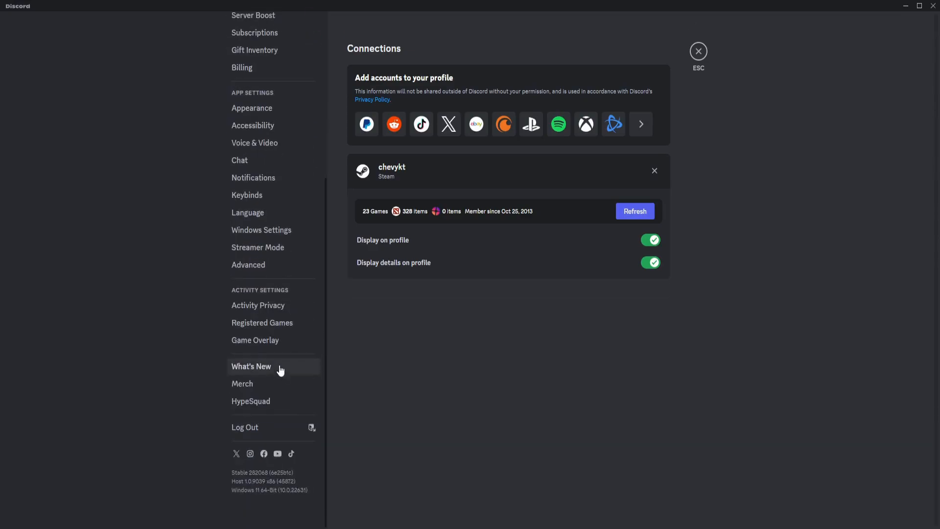
mouse_move(254, 340)
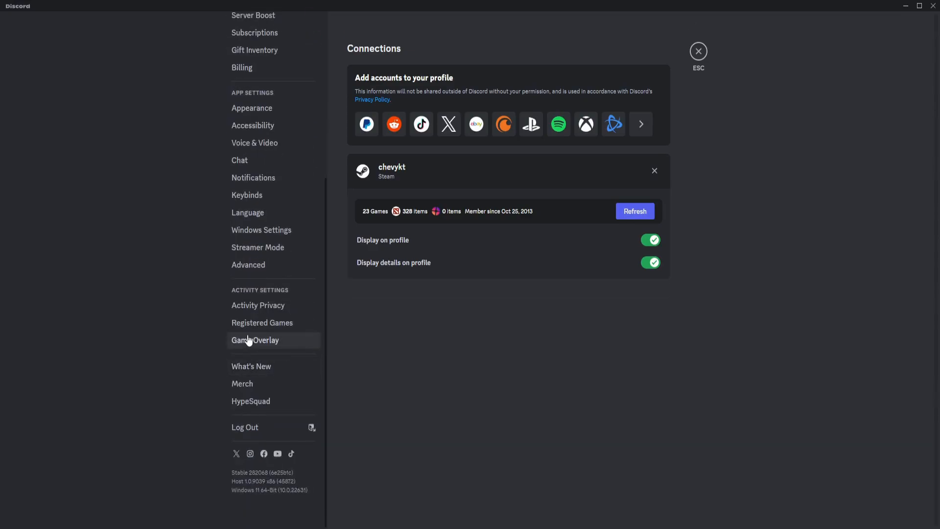
mouse_move(302, 300)
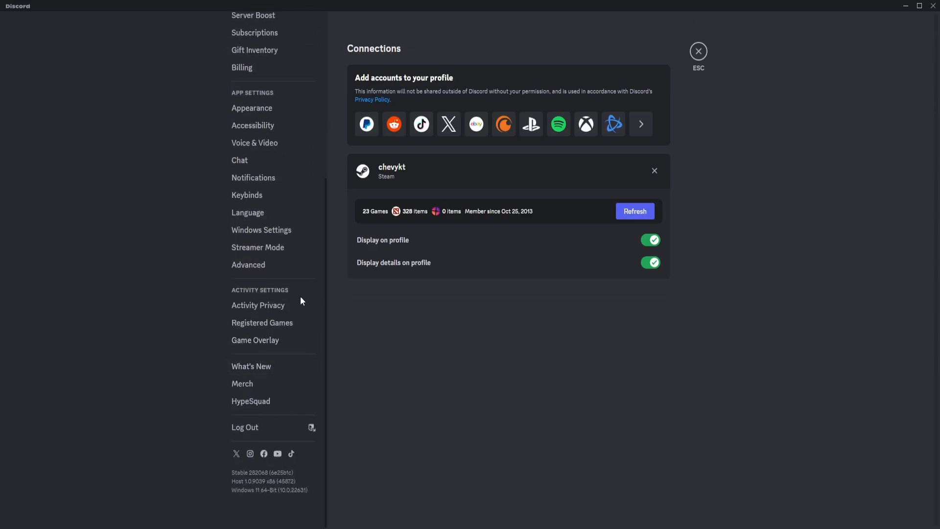
click(258, 304)
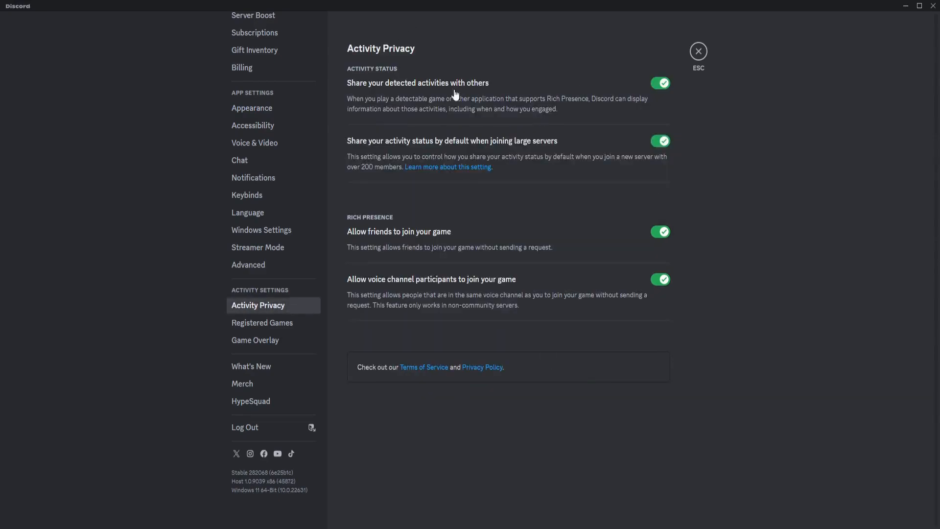
mouse_move(368, 98)
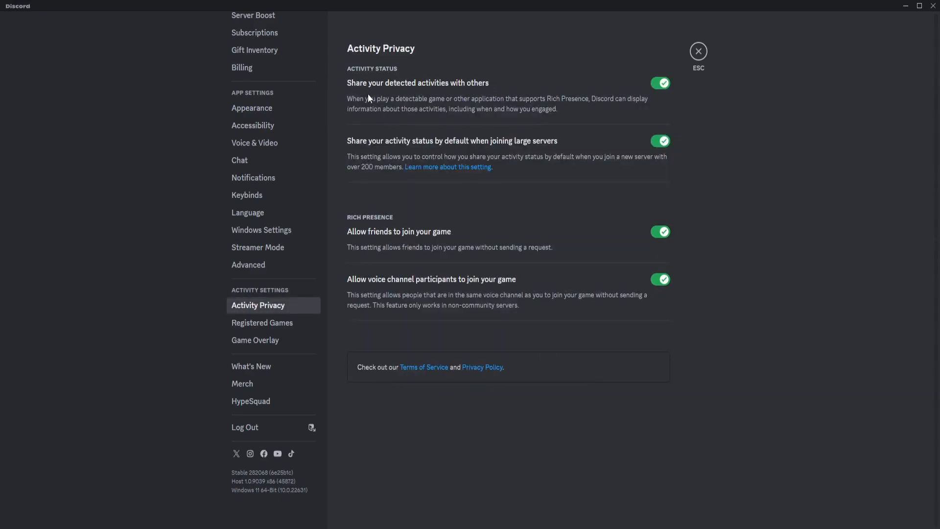
mouse_move(639, 90)
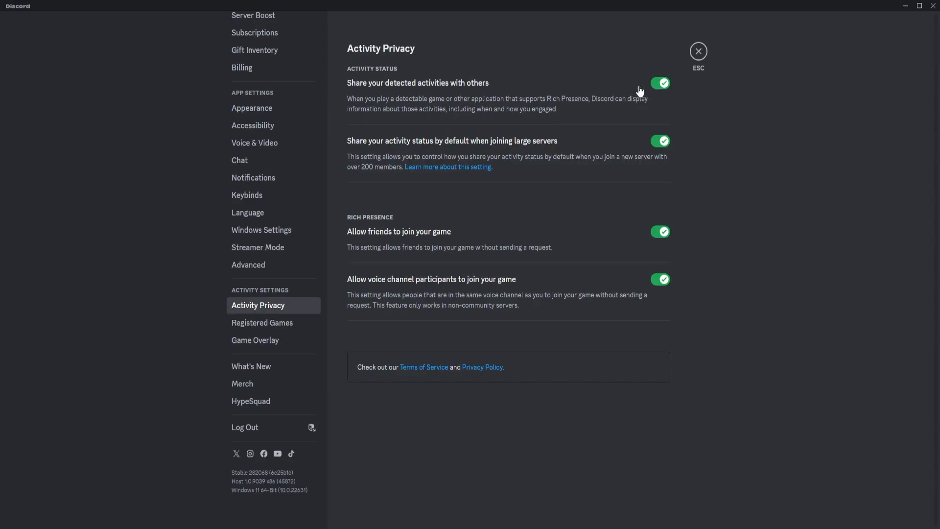
Step: Open Registered Games, listing VALORANT, League of Legends and Phasmophobia
click(262, 323)
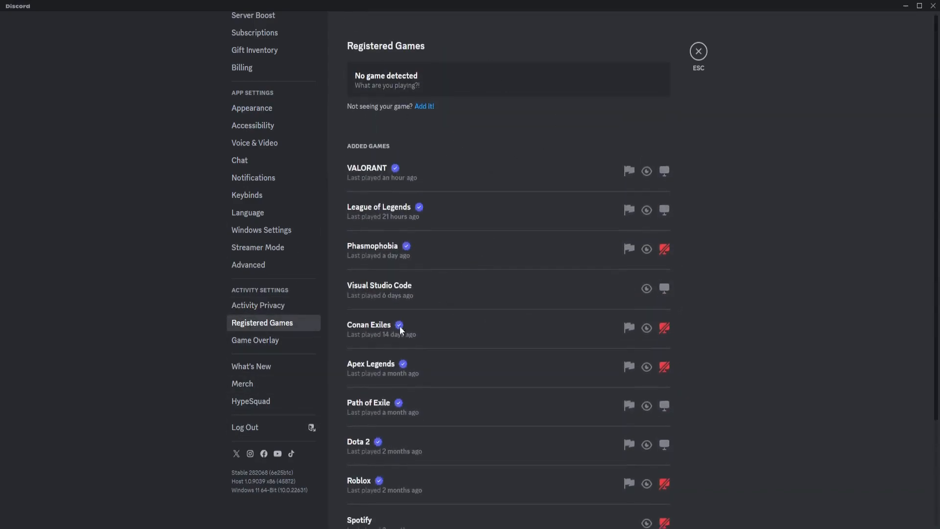
scroll(down, 3)
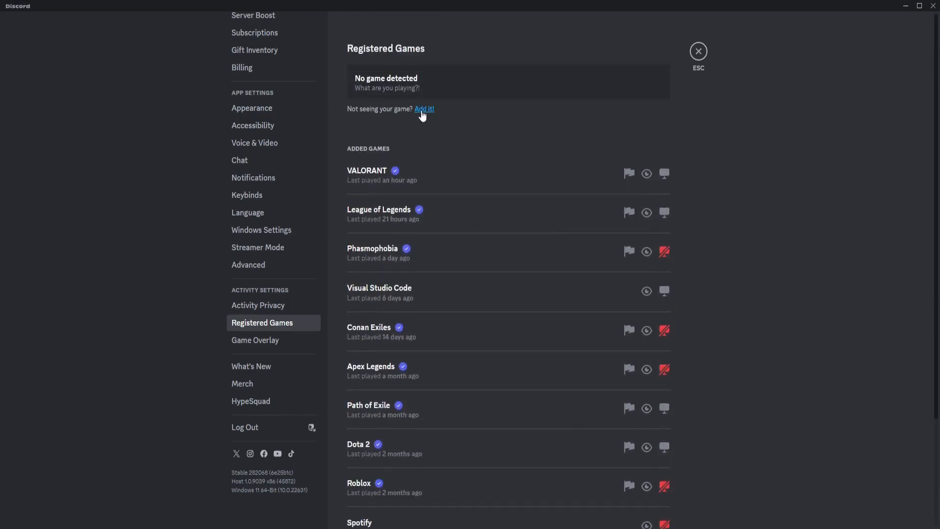
click(424, 109)
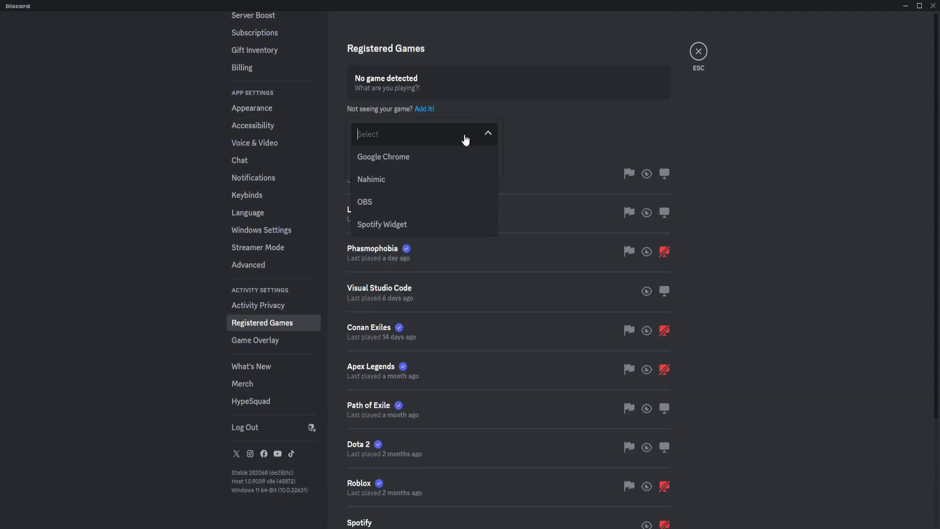
click(488, 133)
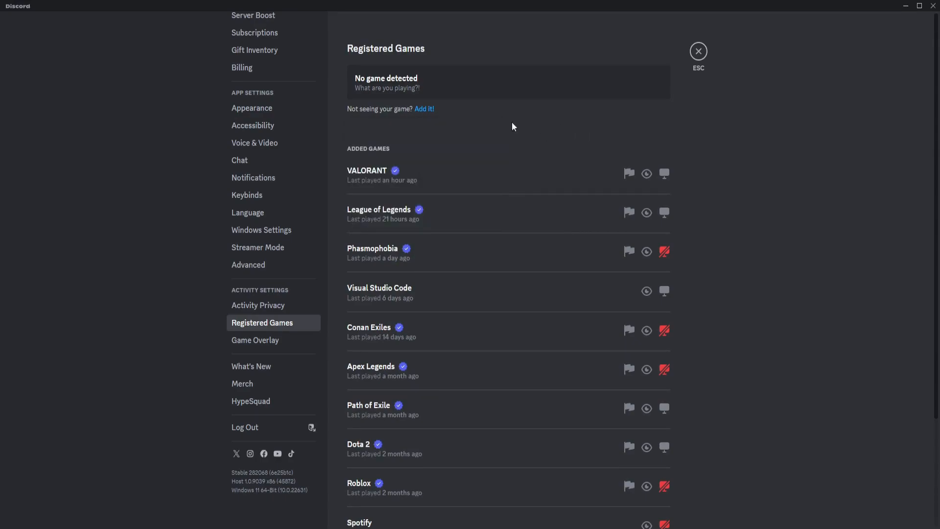
scroll(down, 3)
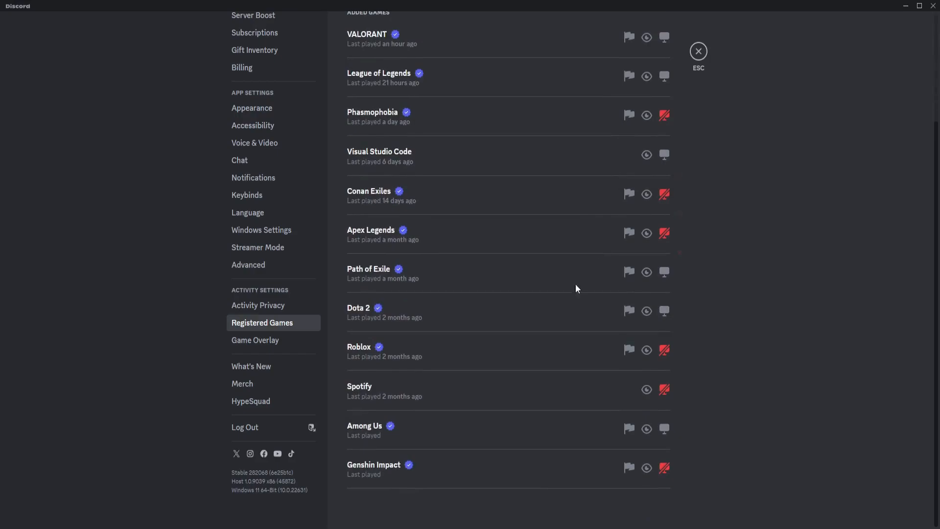